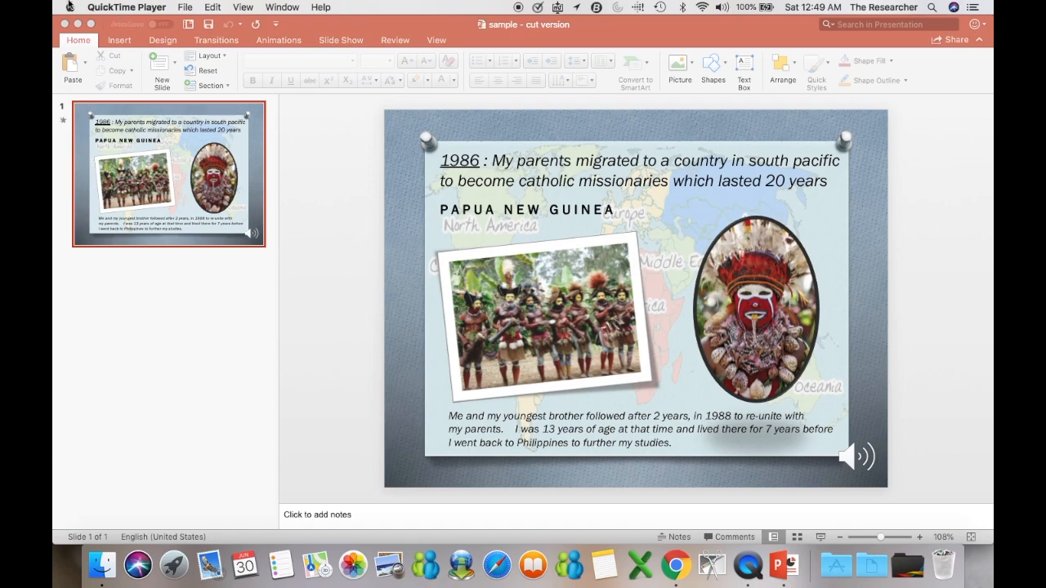
{"action": "mouse_move", "coordinate": [909, 459]}
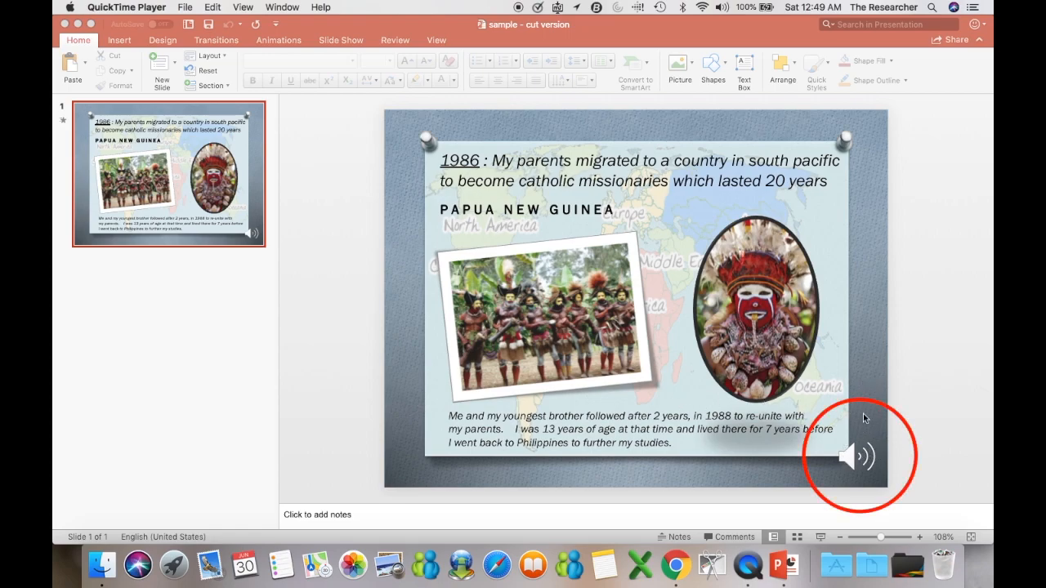
{"action": "mouse_move", "coordinate": [750, 514]}
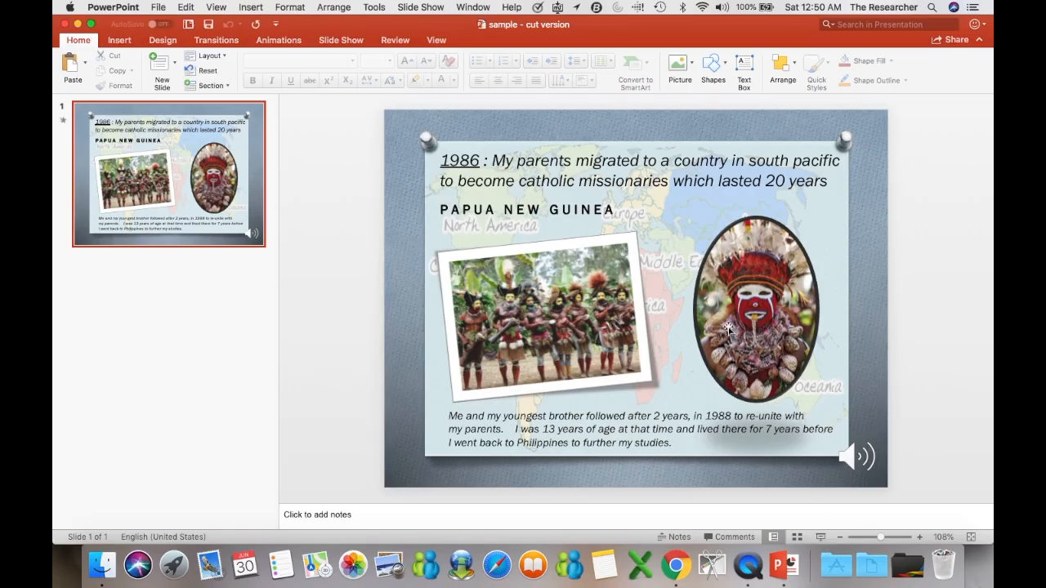
{"action": "mouse_move", "coordinate": [556, 94]}
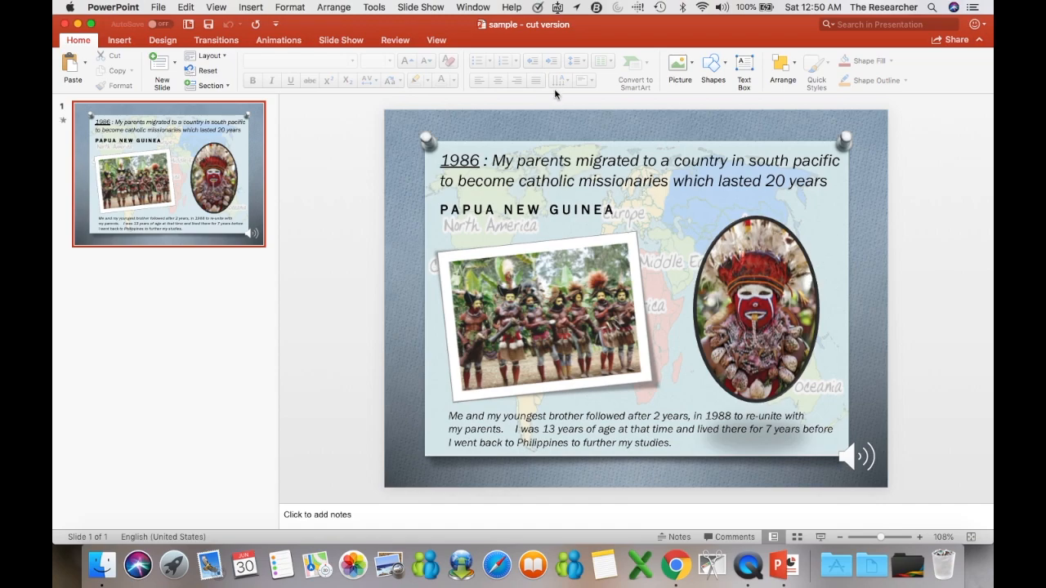
{"action": "mouse_move", "coordinate": [879, 151]}
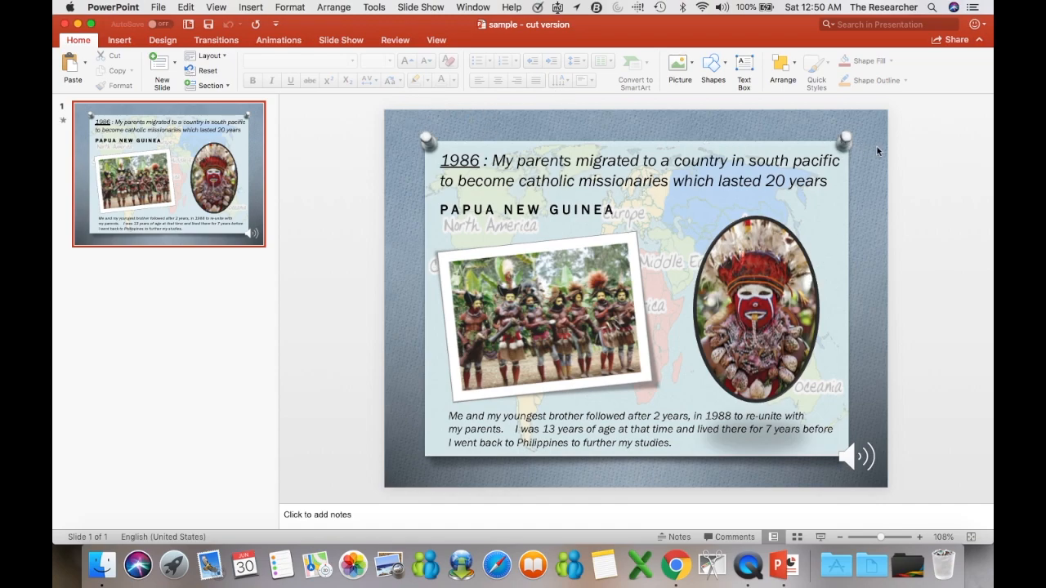
{"action": "mouse_move", "coordinate": [713, 418]}
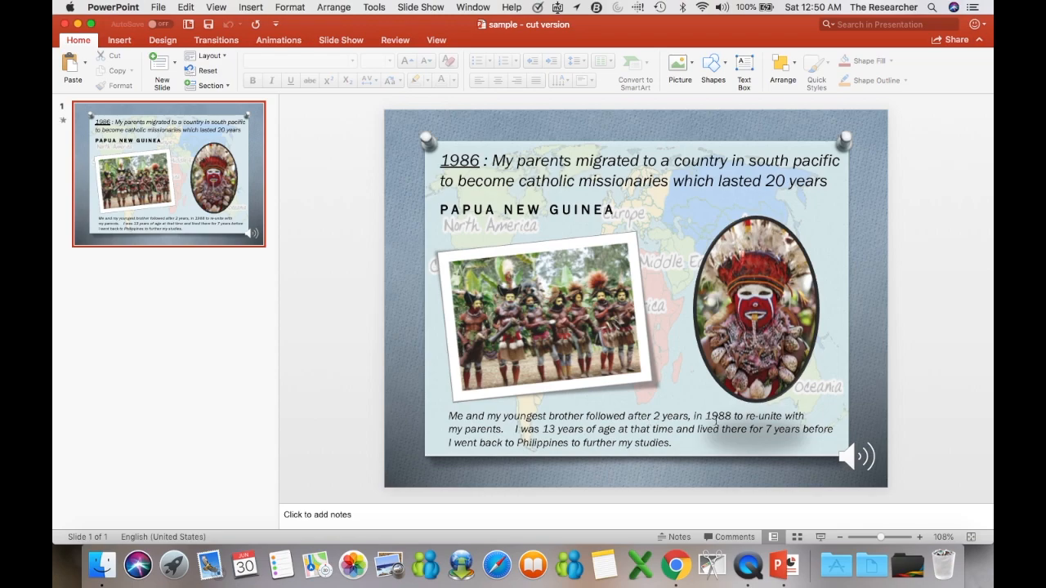
Export 'sample - cut version' to the Desktop in MP4 video format
{"action": "left_click", "coordinate": [858, 456]}
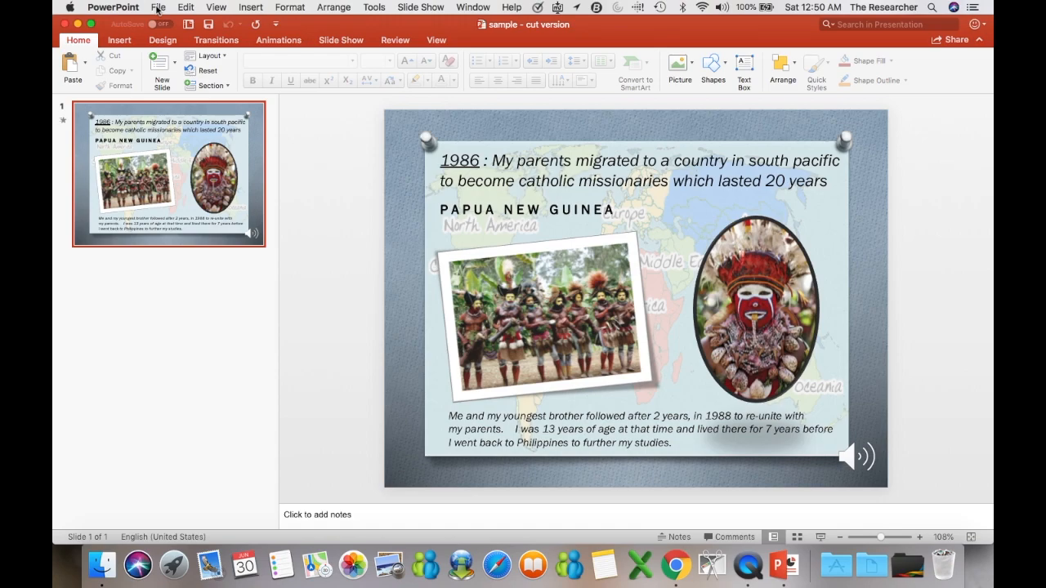
{"action": "left_click", "coordinate": [158, 6]}
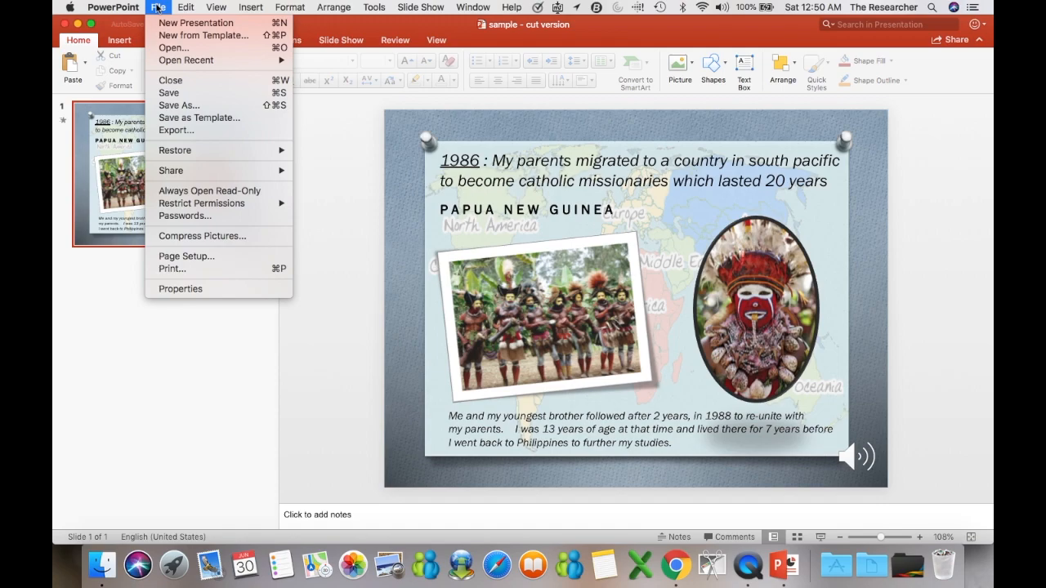
{"action": "mouse_move", "coordinate": [176, 130]}
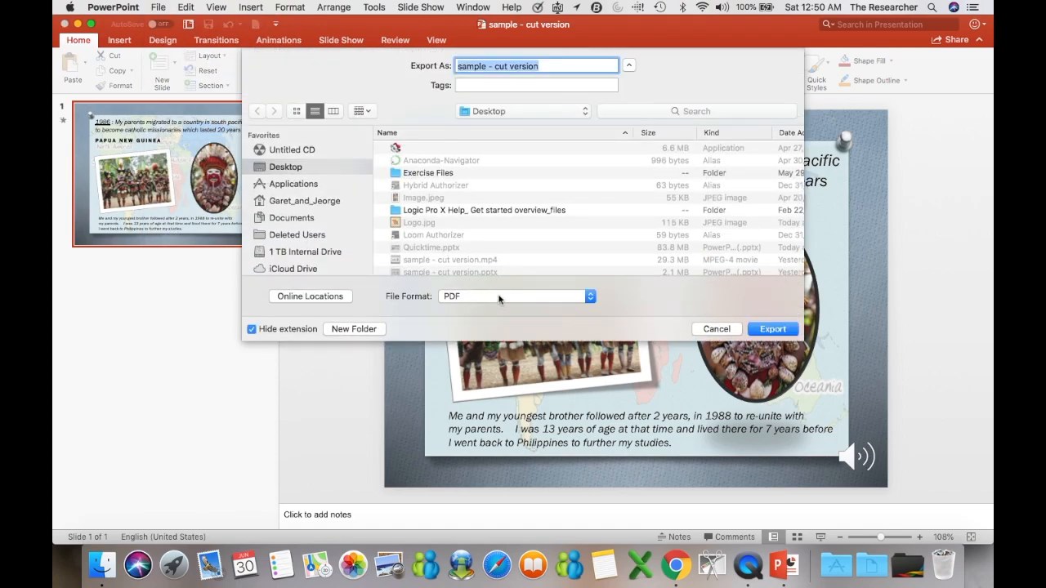
{"action": "left_click", "coordinate": [515, 296]}
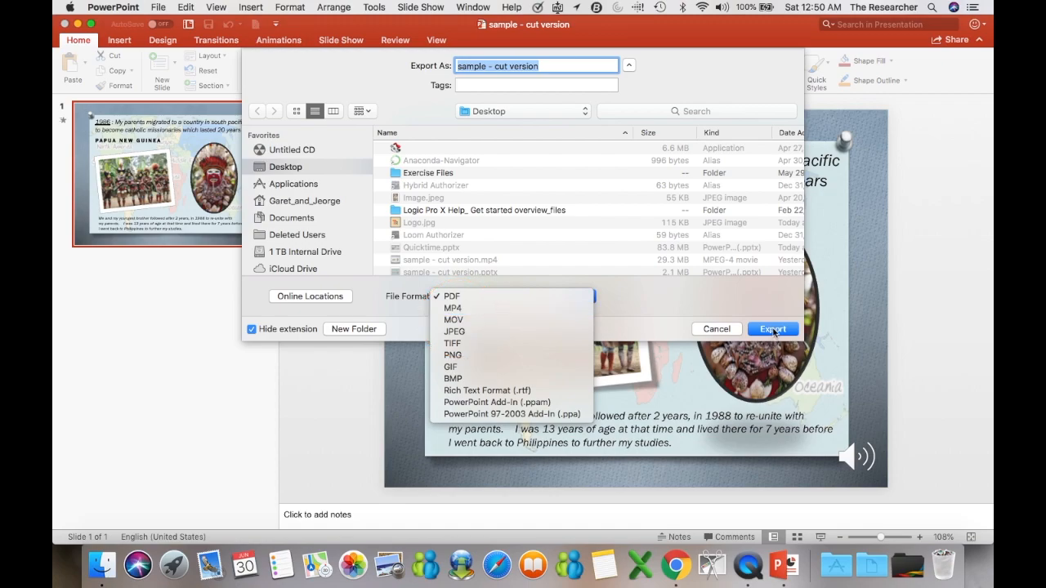
{"action": "left_click", "coordinate": [452, 296]}
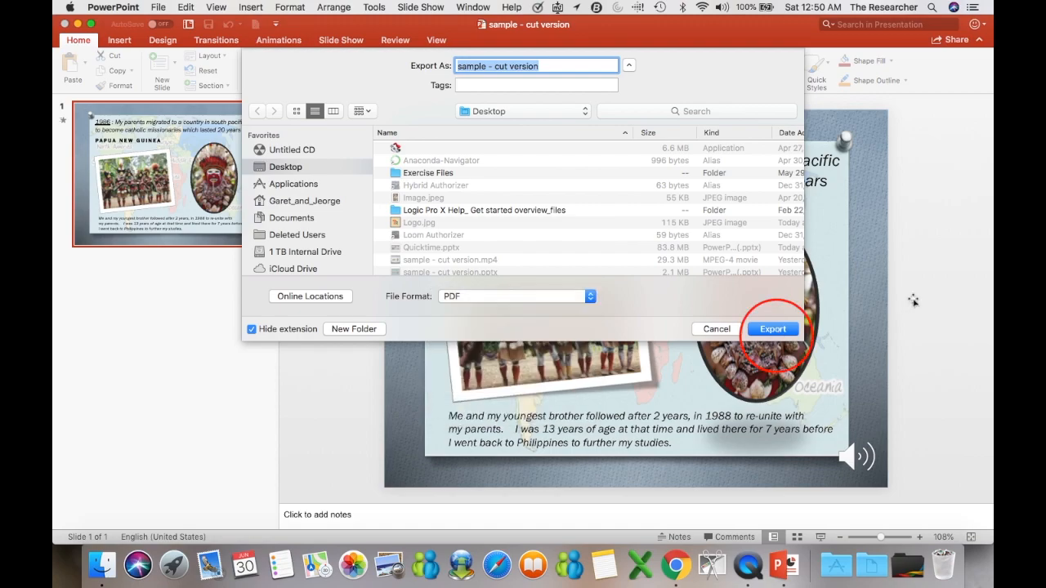
{"action": "left_click", "coordinate": [772, 328]}
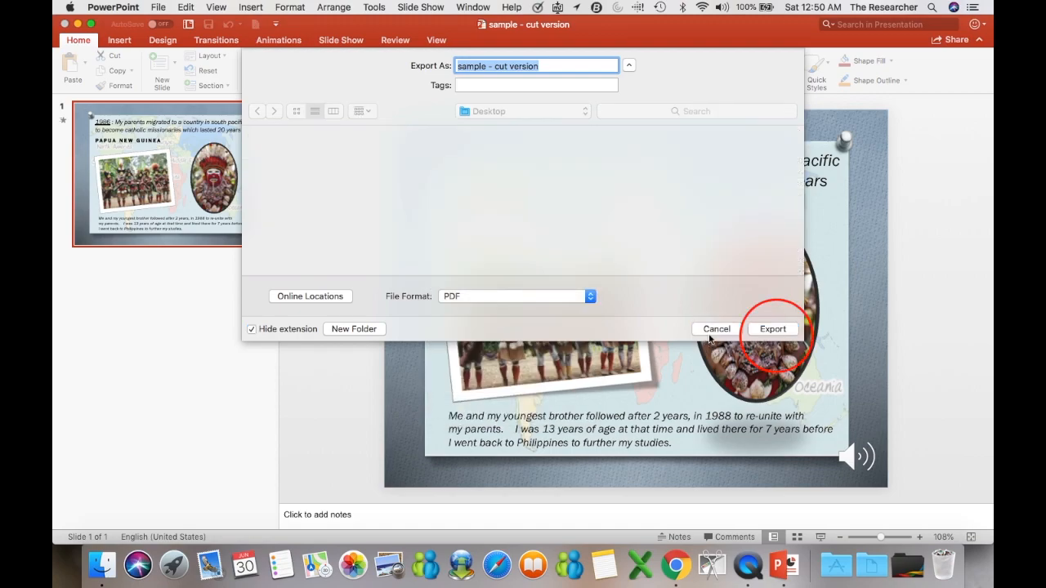
Close the presentation window and open sample - cut version.mp4 from the desktop in QuickTime
{"action": "left_click", "coordinate": [773, 329]}
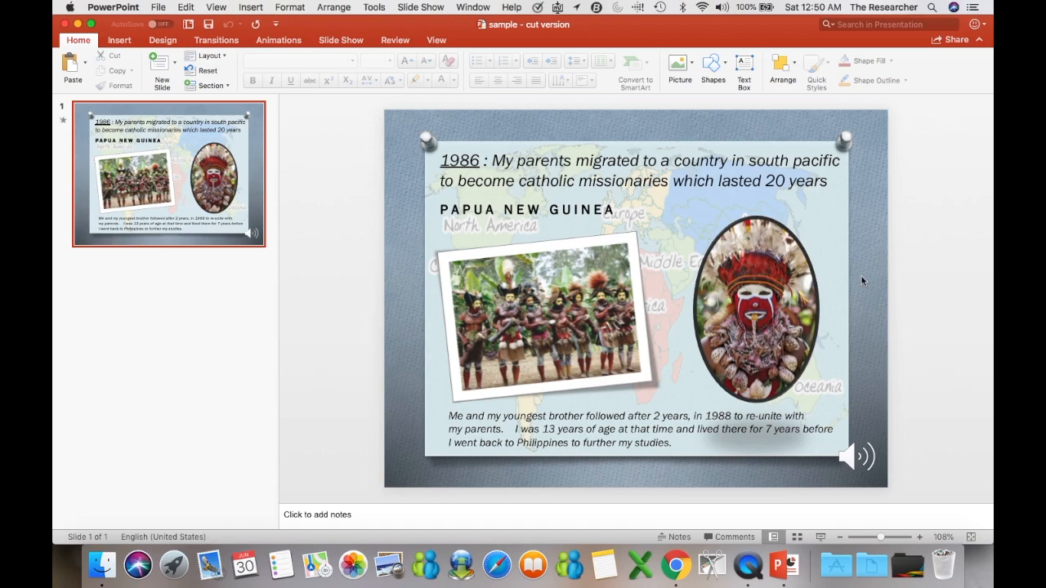
{"action": "mouse_move", "coordinate": [110, 26]}
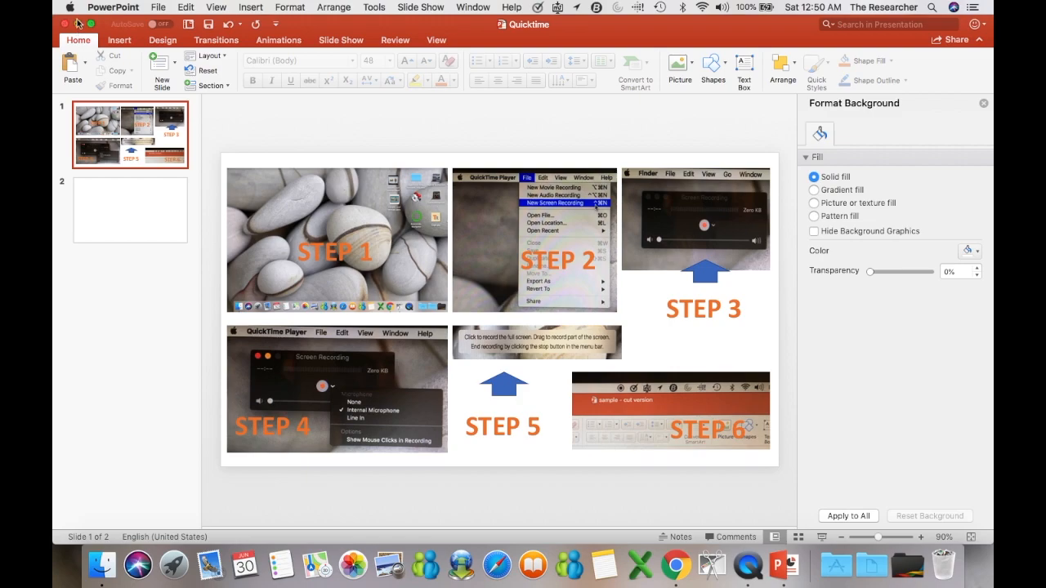
{"action": "left_click", "coordinate": [78, 24]}
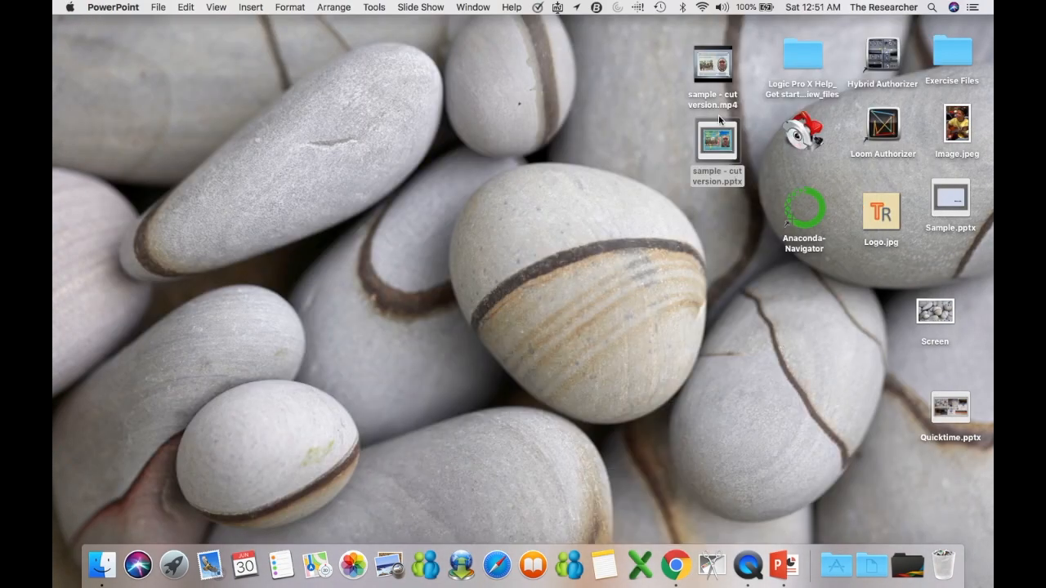
{"action": "left_click", "coordinate": [713, 65]}
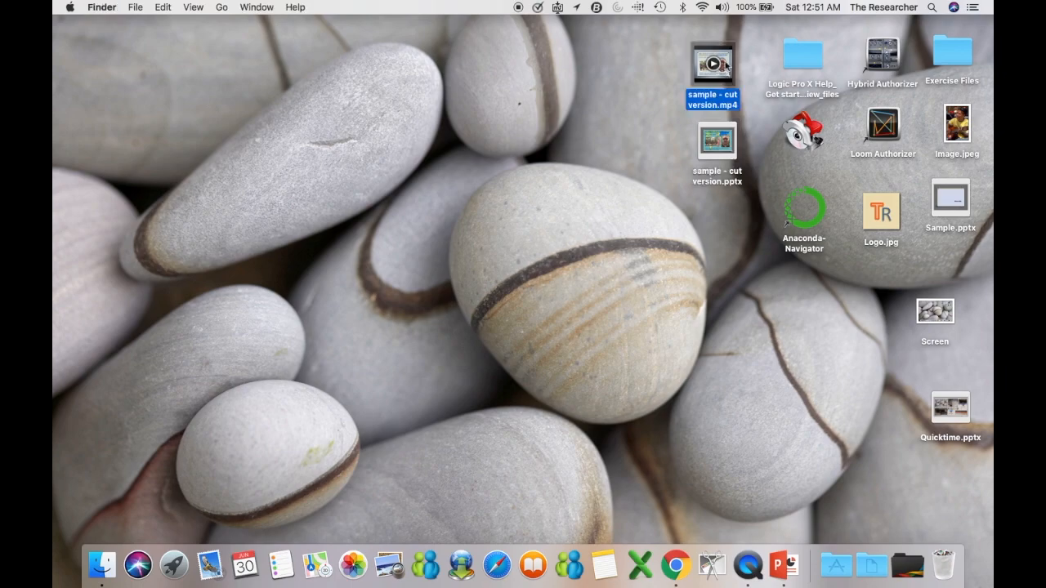
{"action": "double_click", "coordinate": [711, 64]}
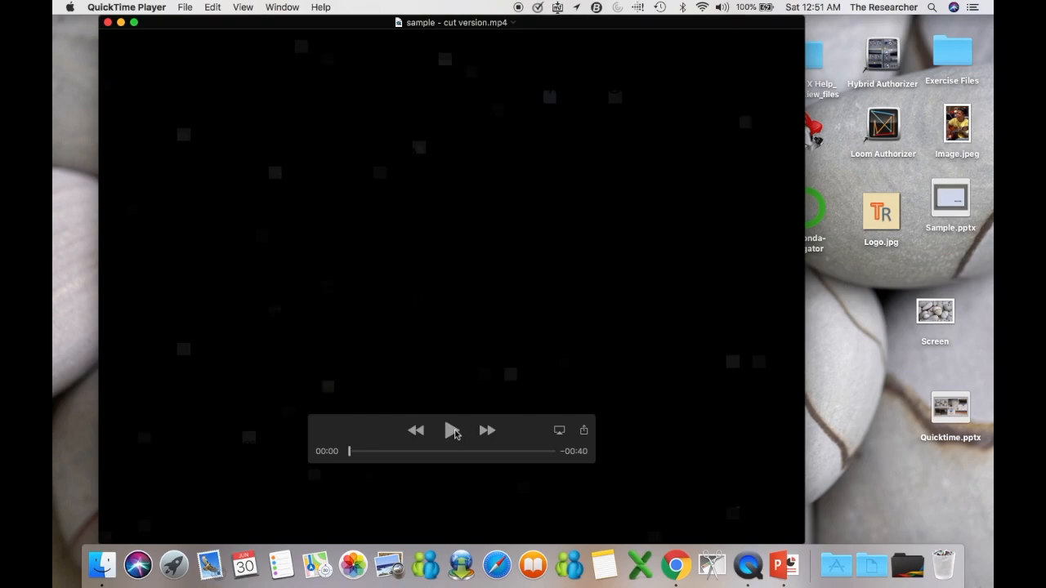
Play the 40-second sample - cut version.mp4 clip in QuickTime Player
{"action": "left_click", "coordinate": [452, 430]}
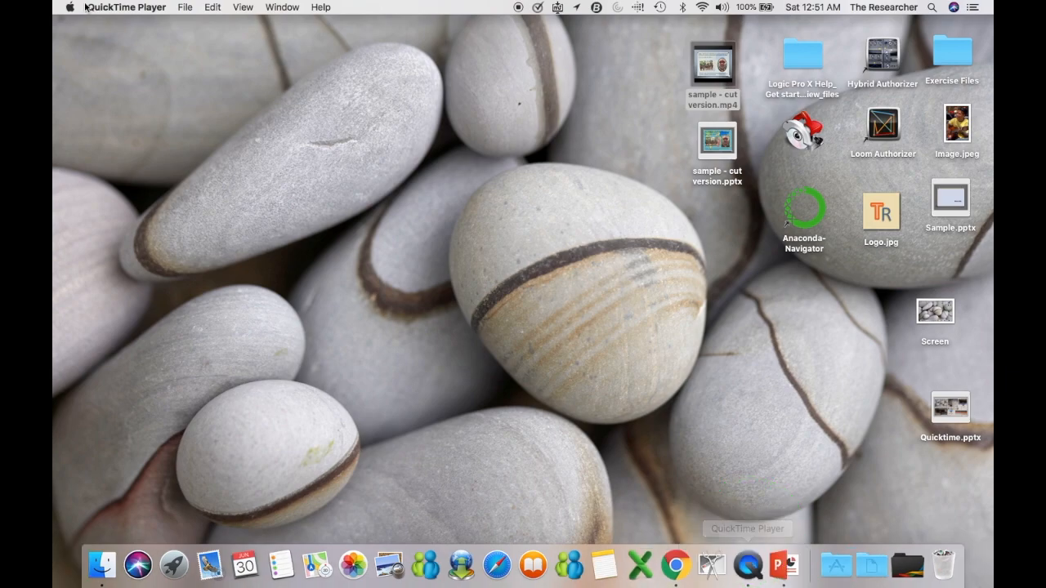
Switch back to PowerPoint to the sample - cut version presentation
{"action": "left_click", "coordinate": [185, 8]}
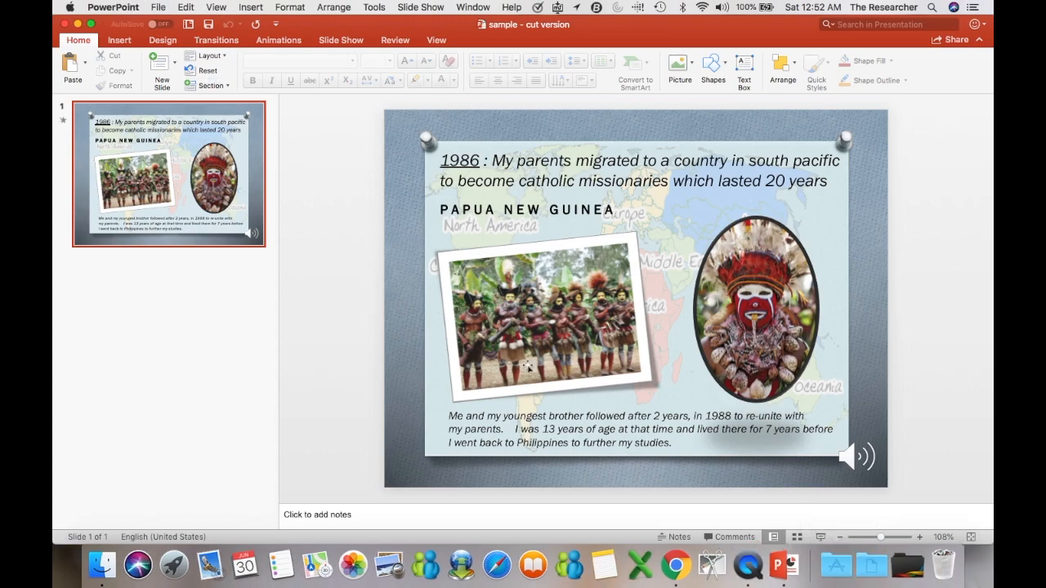
{"action": "mouse_move", "coordinate": [836, 527]}
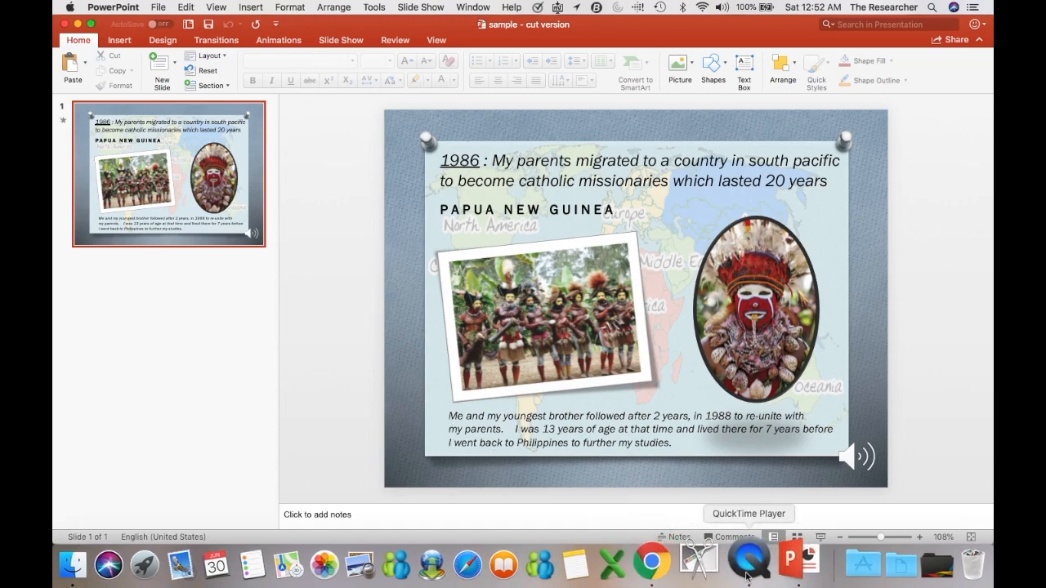
{"action": "mouse_move", "coordinate": [651, 564]}
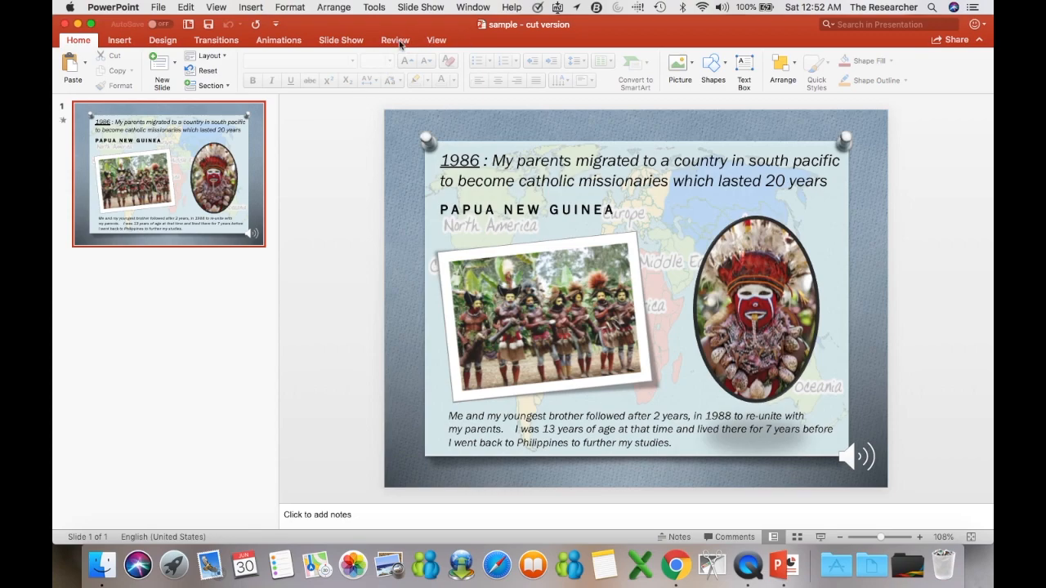
{"action": "left_click", "coordinate": [474, 6]}
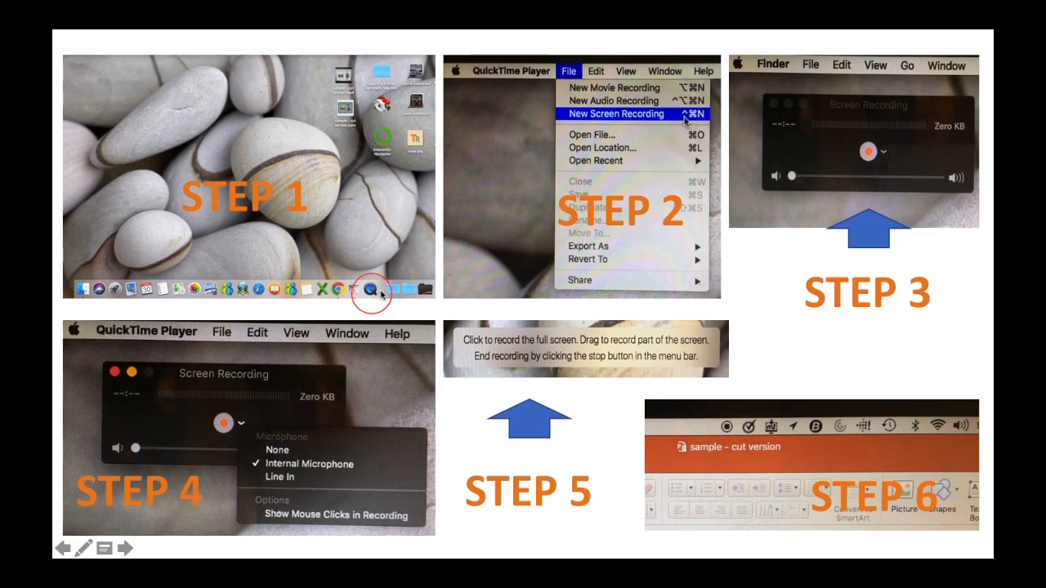
{"action": "mouse_move", "coordinate": [404, 237]}
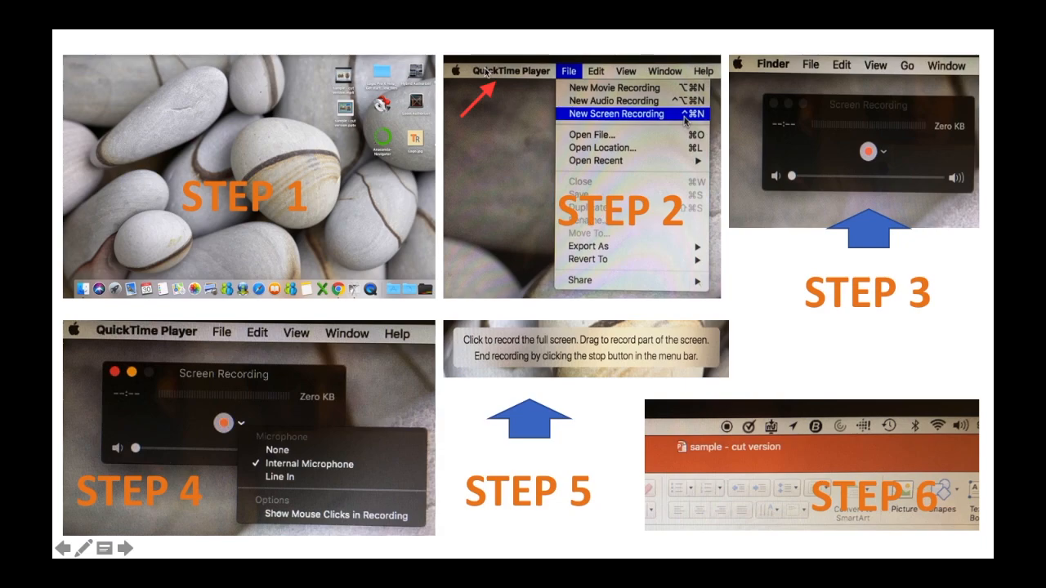
{"action": "mouse_move", "coordinate": [53, 59]}
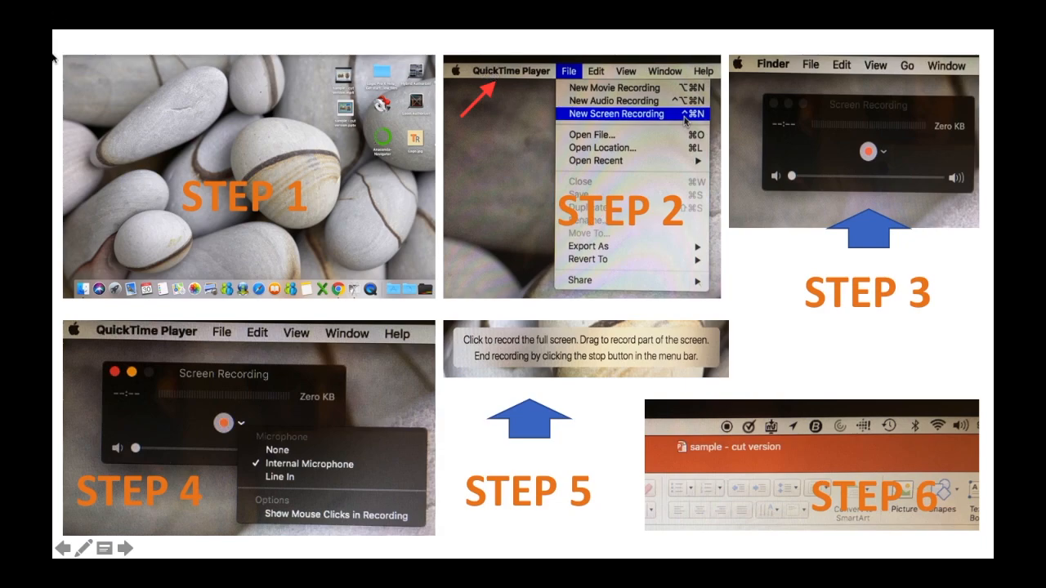
{"action": "mouse_move", "coordinate": [499, 87]}
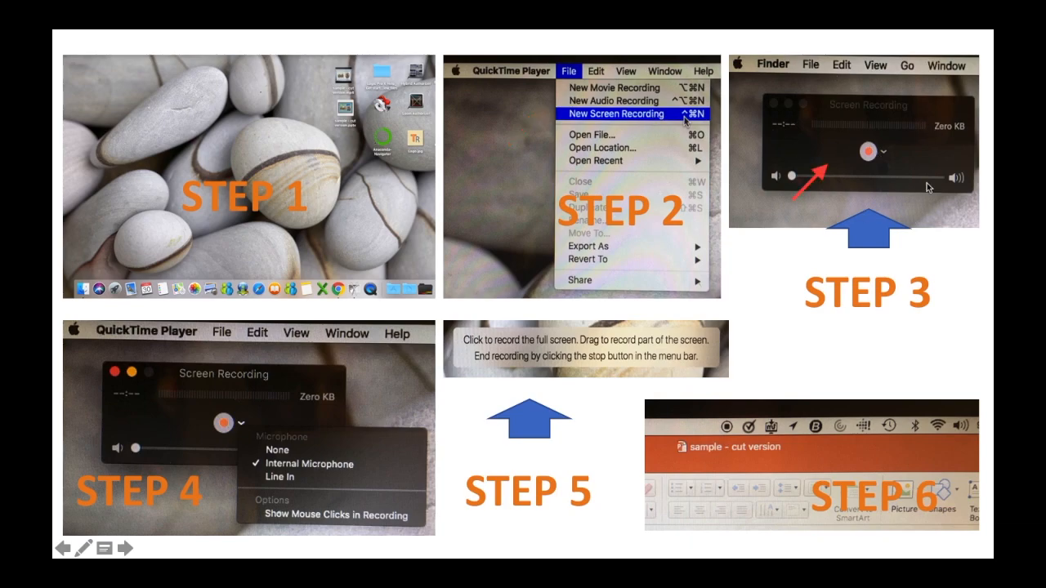
{"action": "mouse_move", "coordinate": [776, 102]}
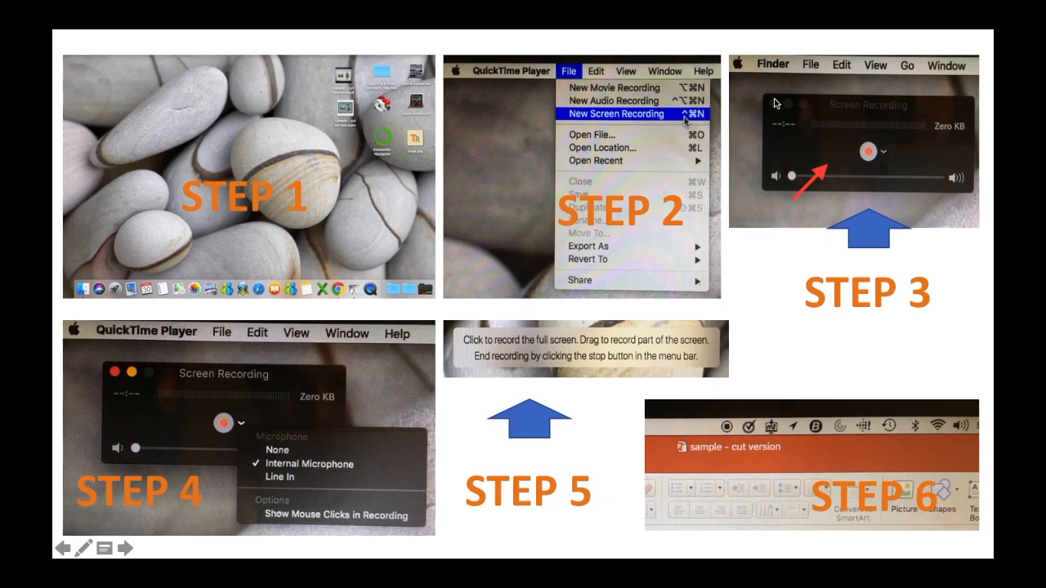
{"action": "mouse_move", "coordinate": [815, 107]}
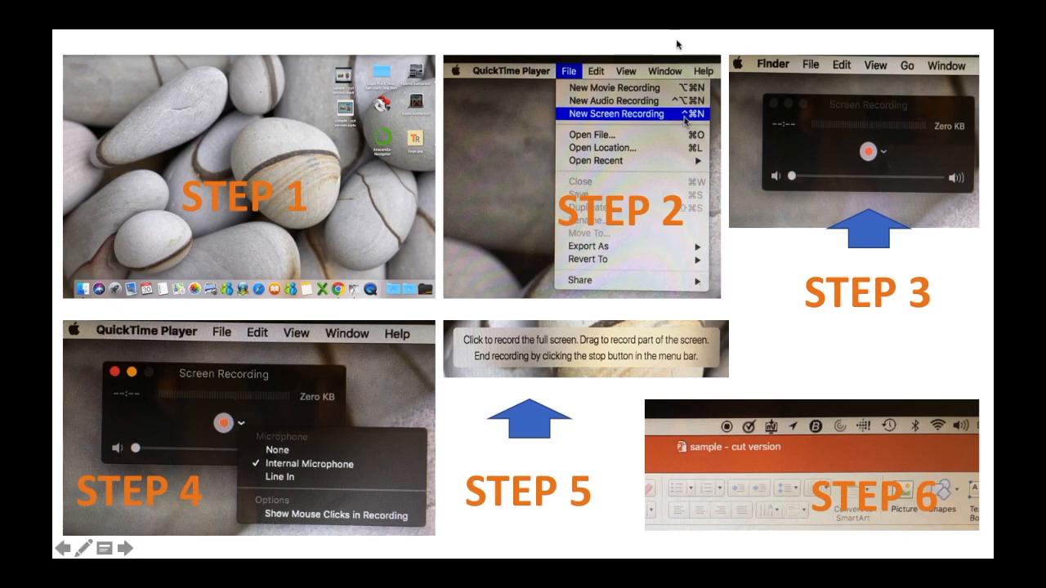
{"action": "mouse_move", "coordinate": [293, 441]}
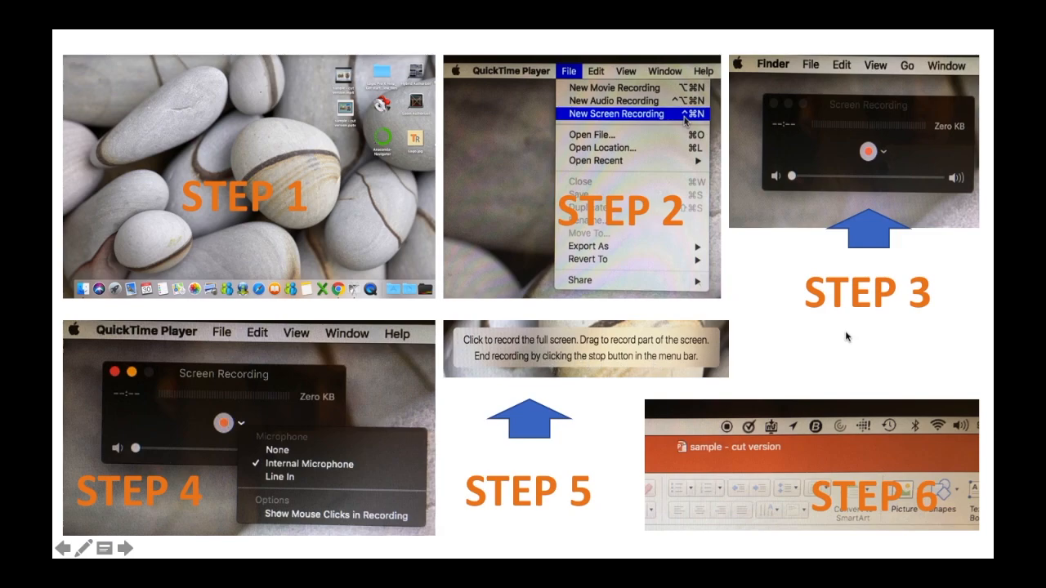
{"action": "mouse_move", "coordinate": [625, 343]}
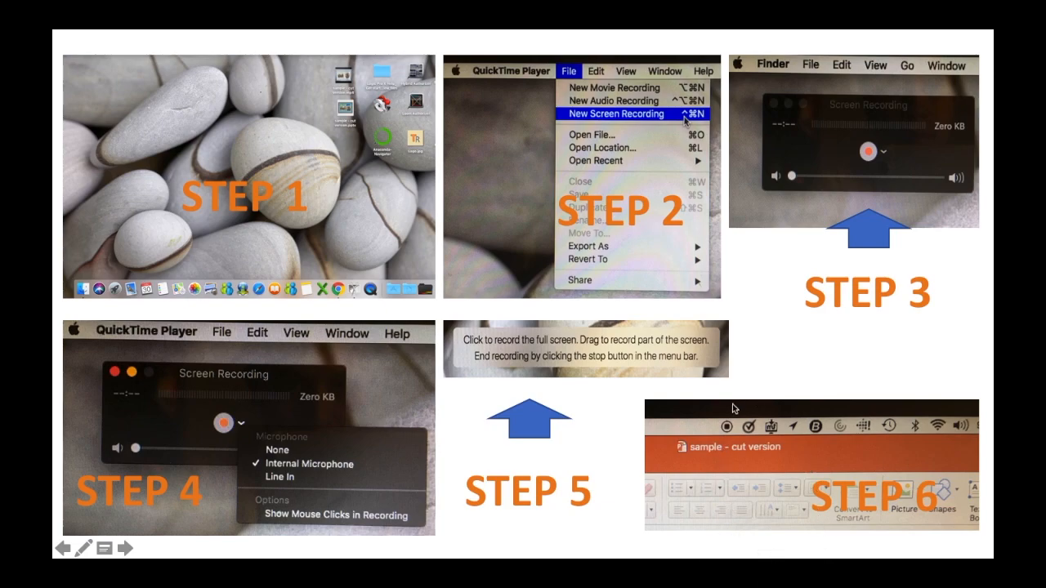
{"action": "mouse_move", "coordinate": [789, 537]}
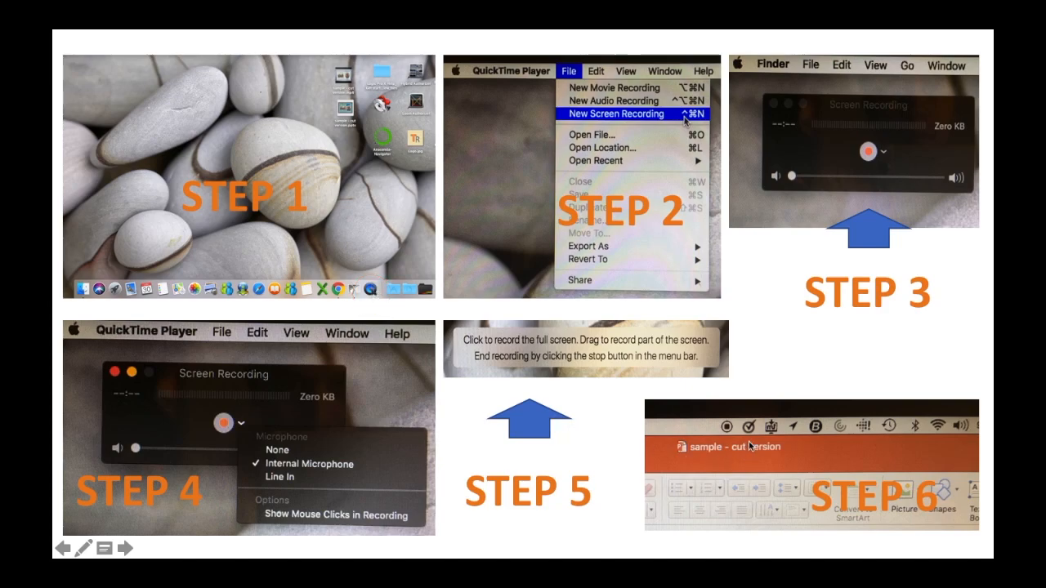
{"action": "mouse_move", "coordinate": [454, 5]}
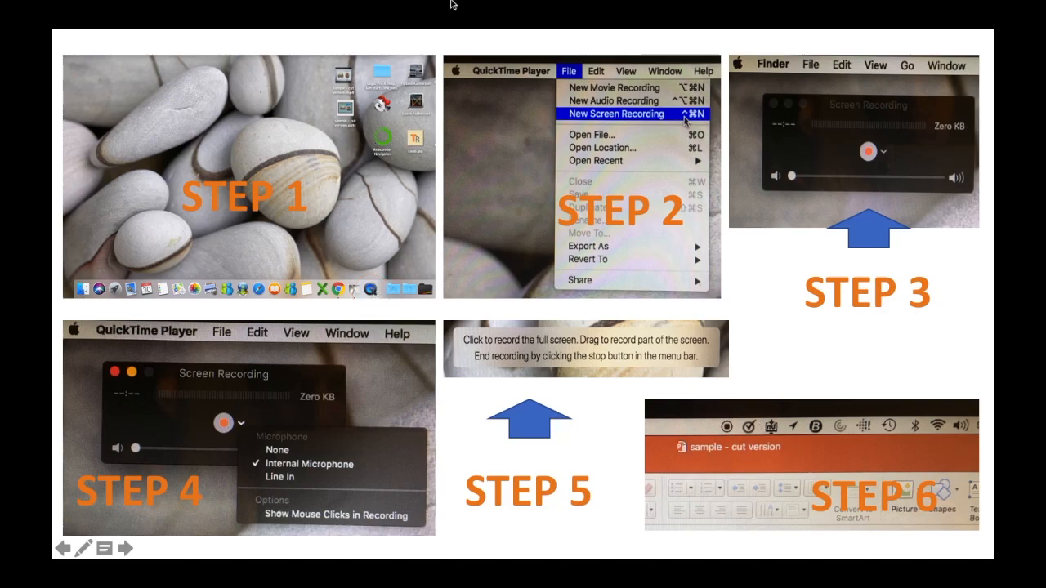
{"action": "mouse_move", "coordinate": [989, 5]}
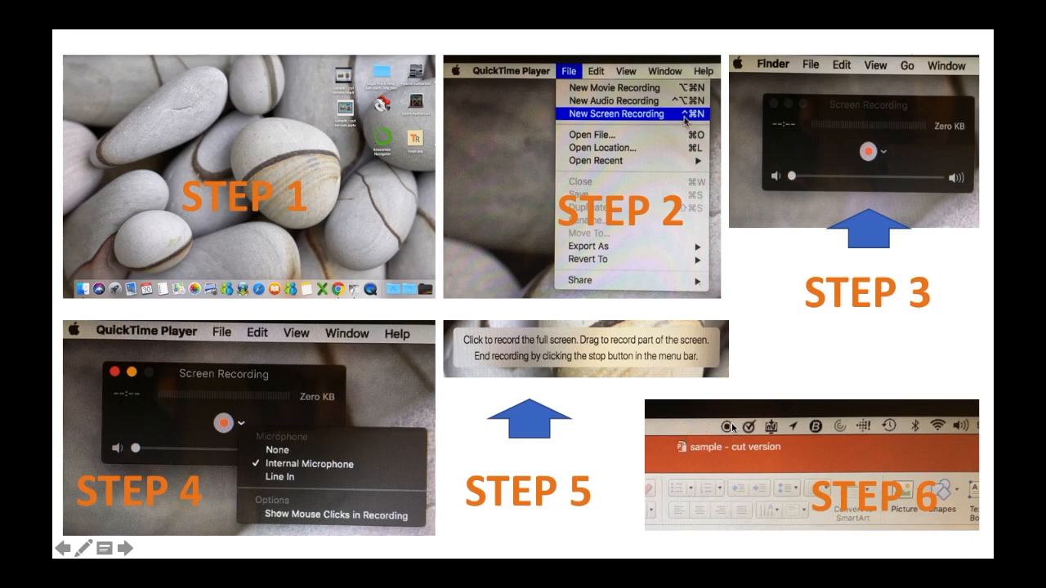
{"action": "mouse_move", "coordinate": [709, 360]}
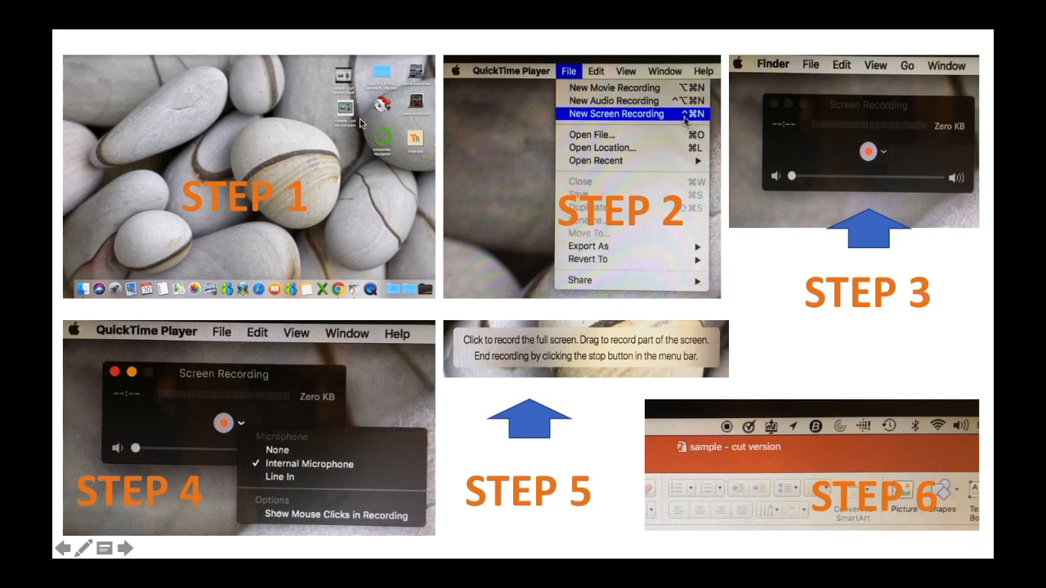
{"action": "mouse_move", "coordinate": [785, 349]}
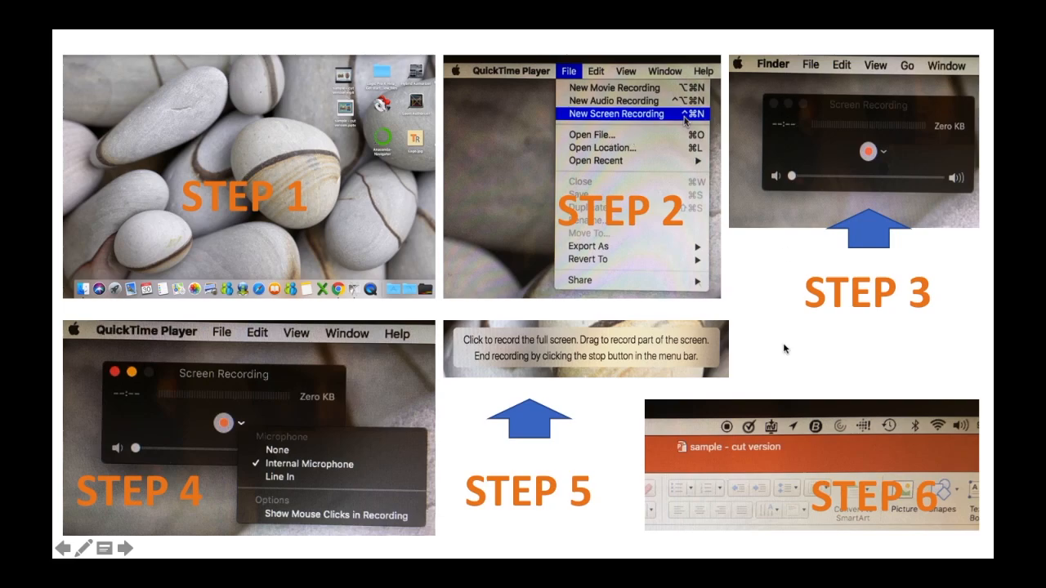
{"action": "mouse_move", "coordinate": [424, 362]}
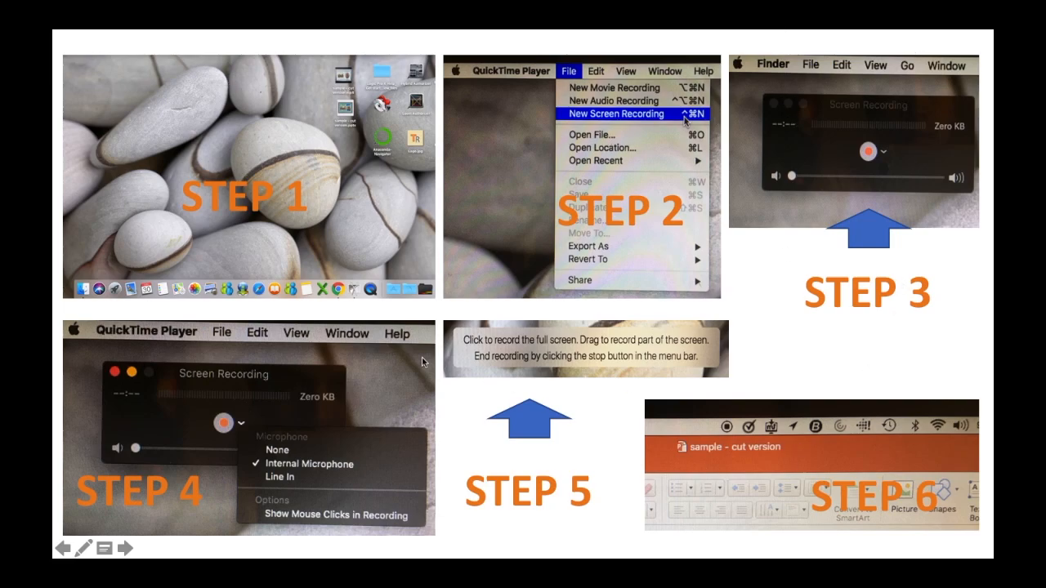
{"action": "mouse_move", "coordinate": [433, 157]}
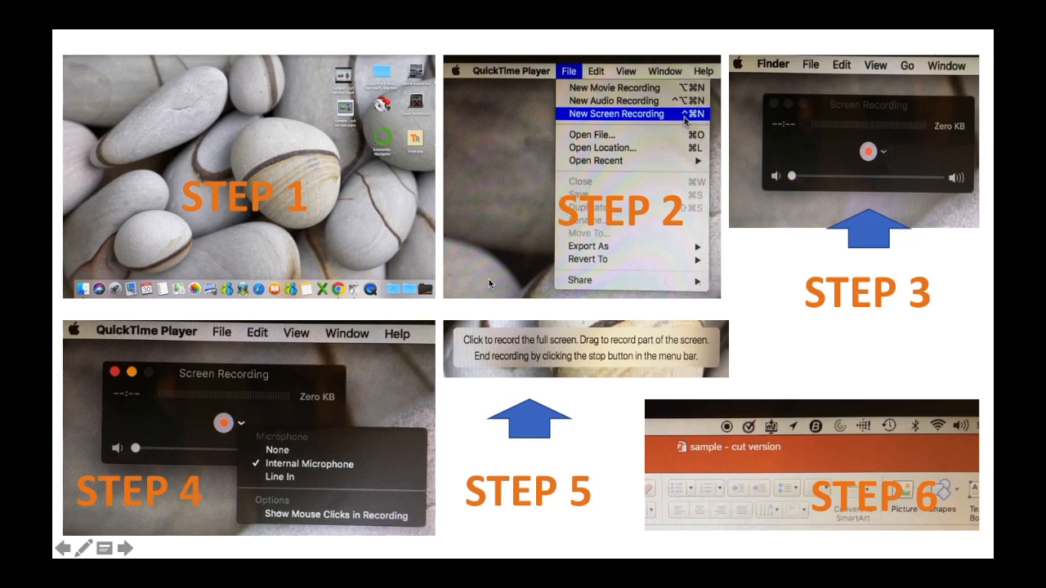
{"action": "mouse_move", "coordinate": [575, 412]}
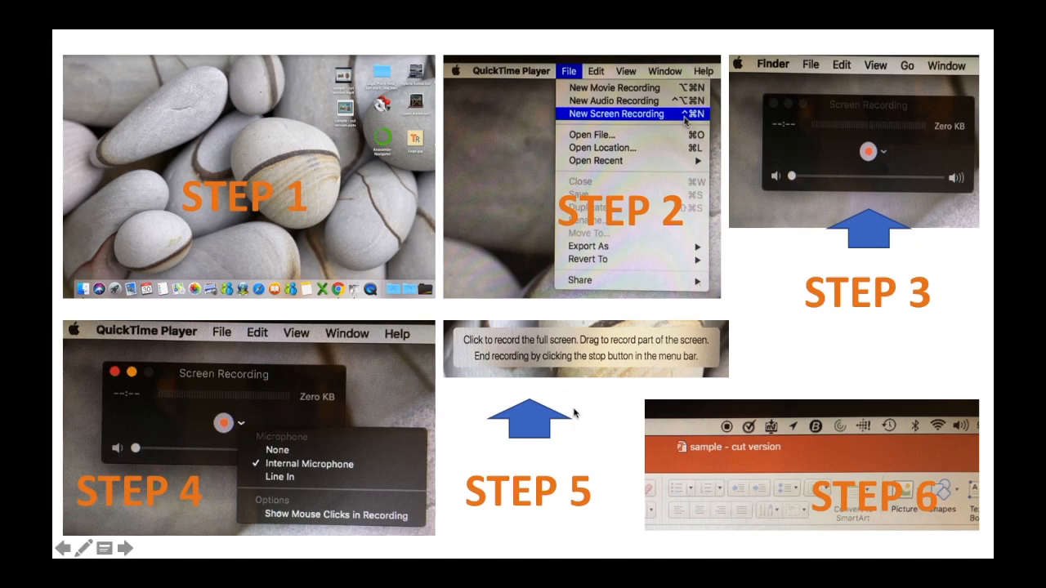
{"action": "mouse_move", "coordinate": [482, 247]}
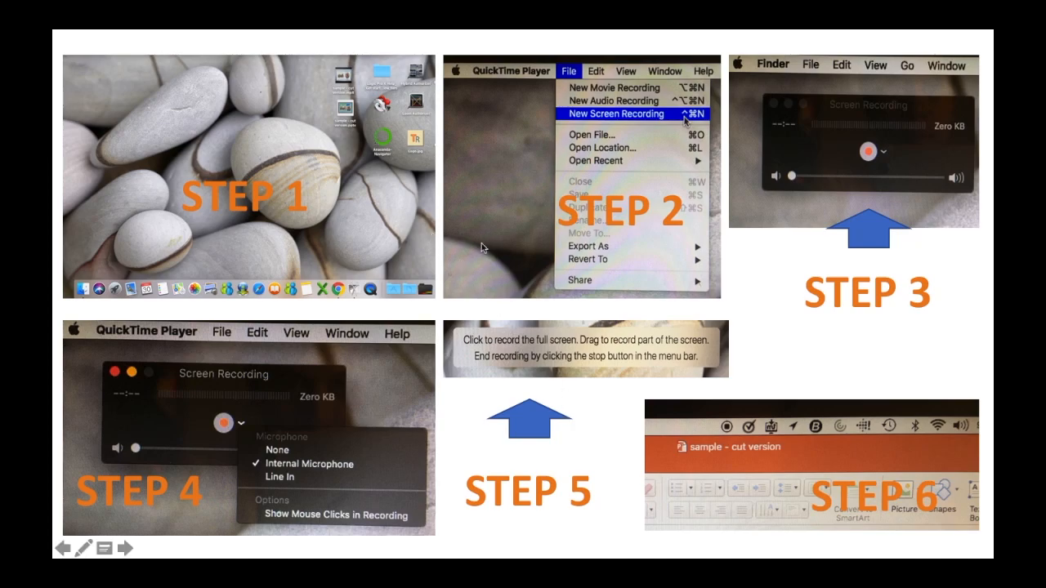
{"action": "mouse_move", "coordinate": [469, 222]}
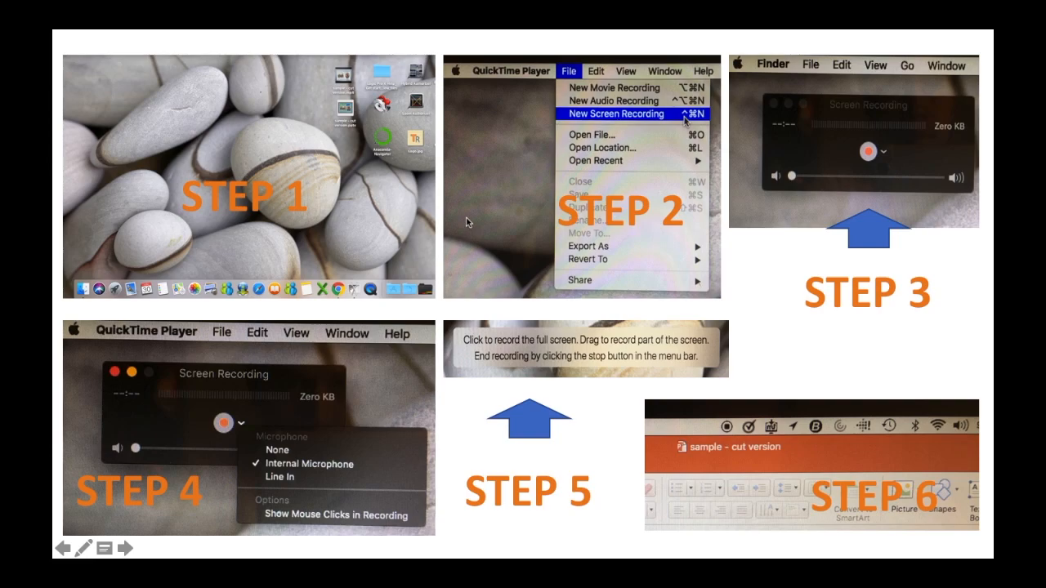